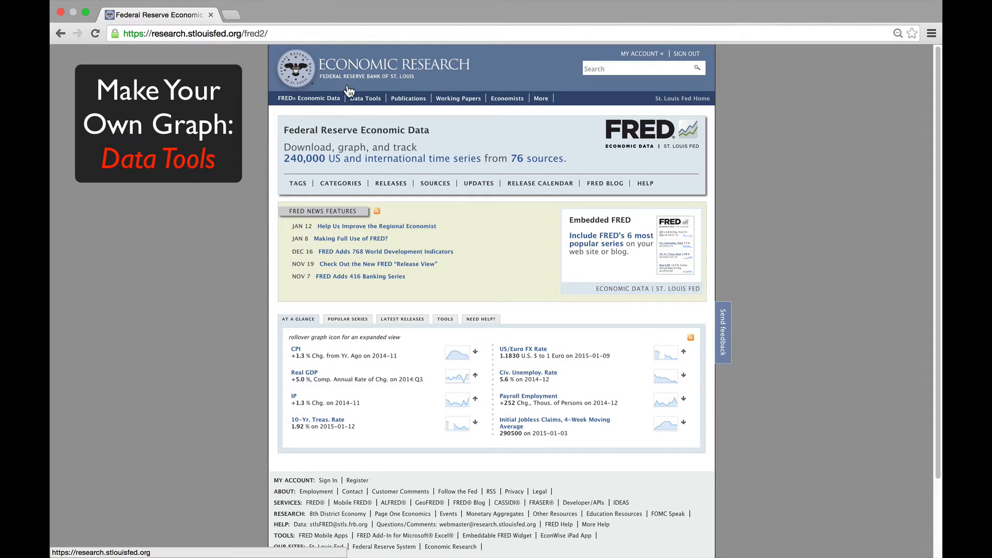
Step: Go through Data Tools to Create Your Own Graphs to reach the graph builder
click(365, 98)
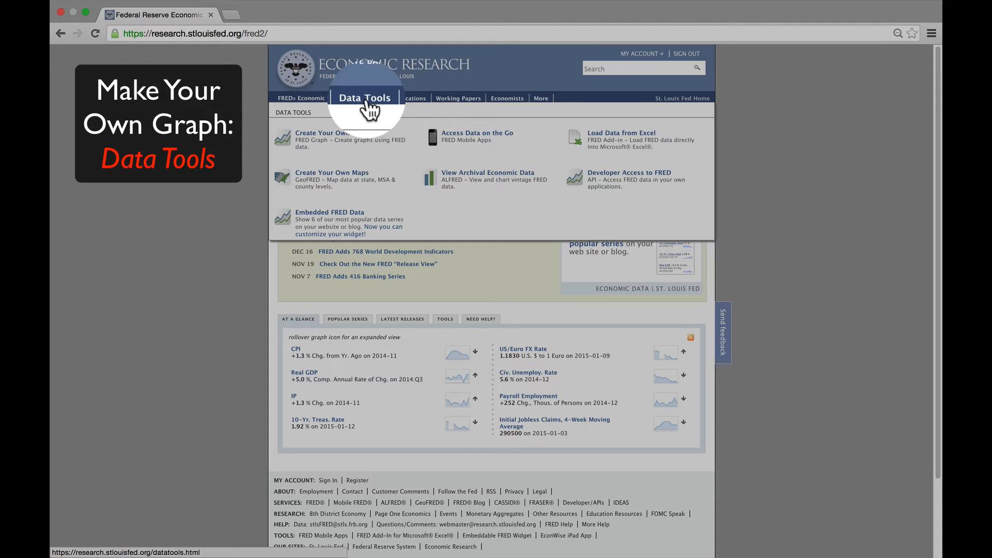
click(365, 98)
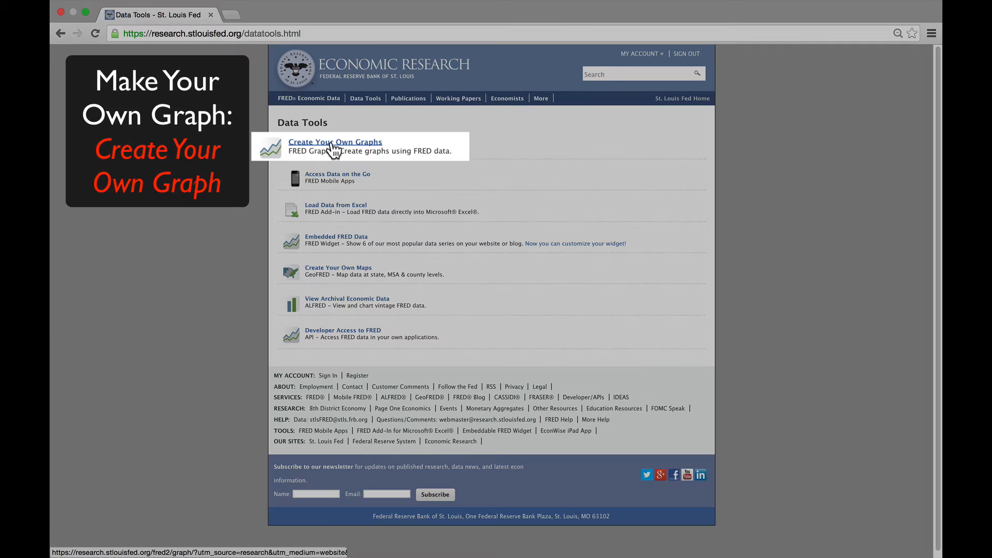
click(335, 141)
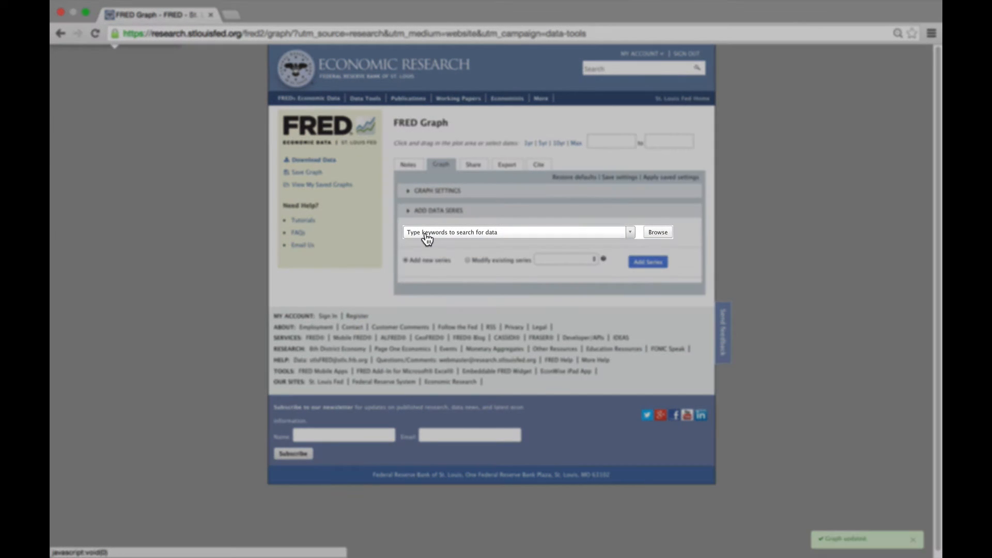
Step: Search 'Baa' and add the monthly Moody's Seasoned Baa Corporate Bond Yield series
click(515, 232)
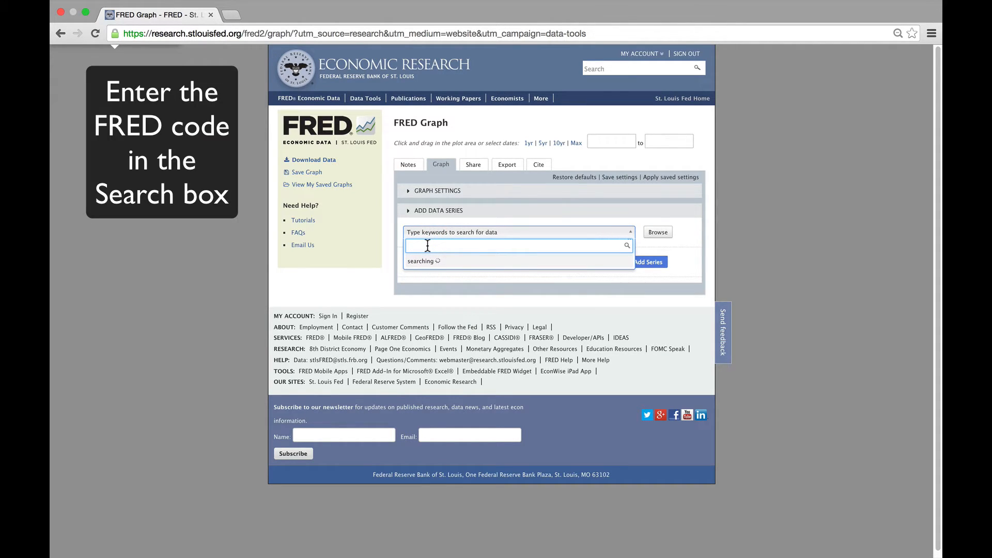
text(Baa)
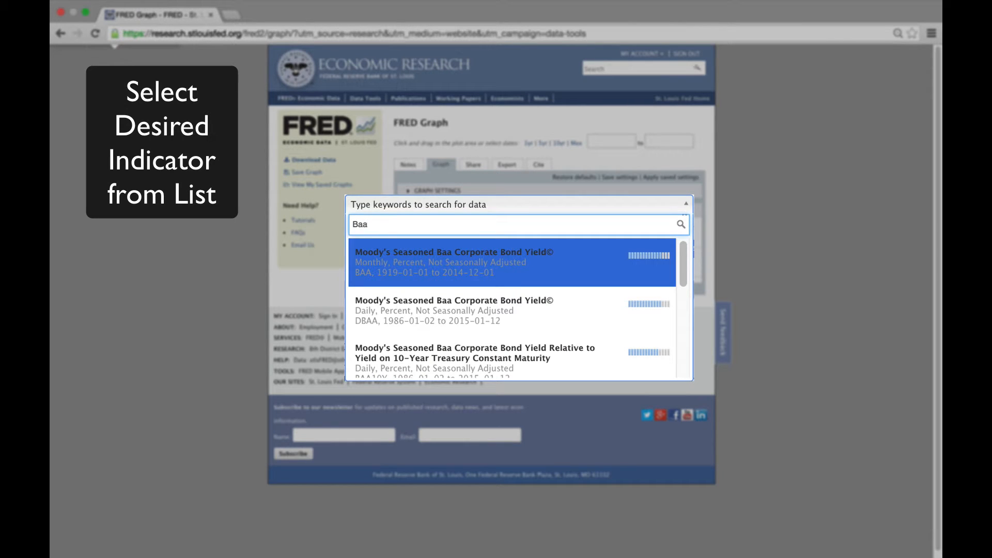
mouse_move(419, 285)
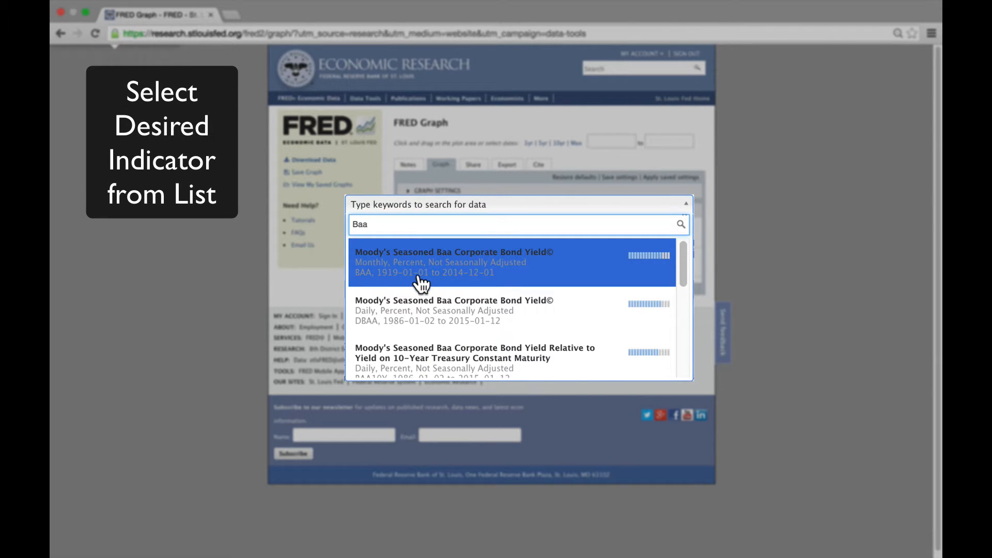
mouse_move(422, 319)
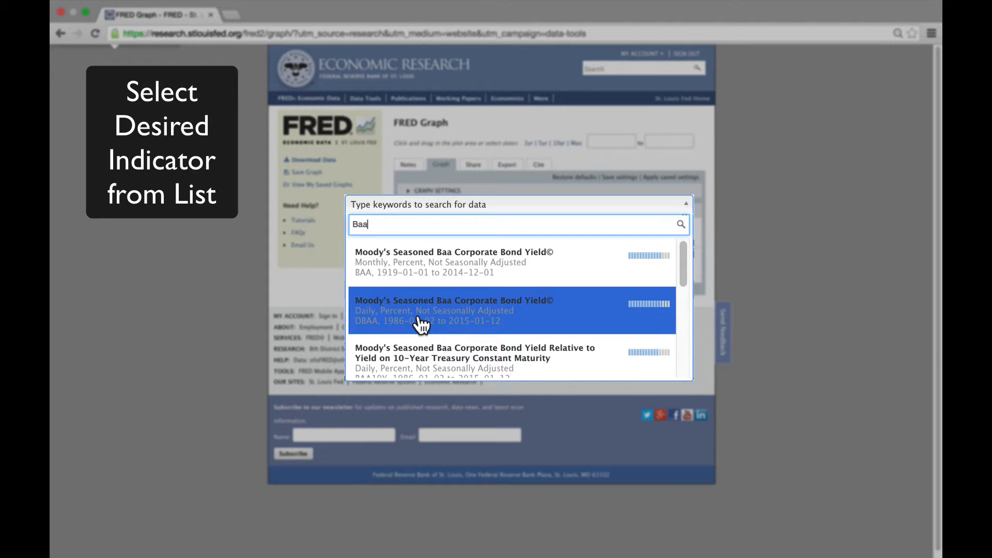
mouse_move(430, 301)
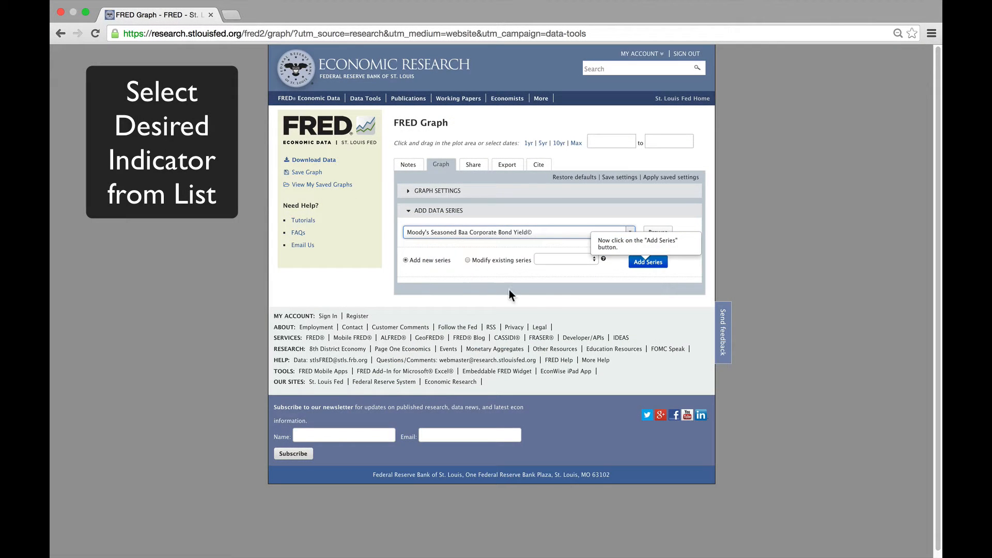
click(647, 262)
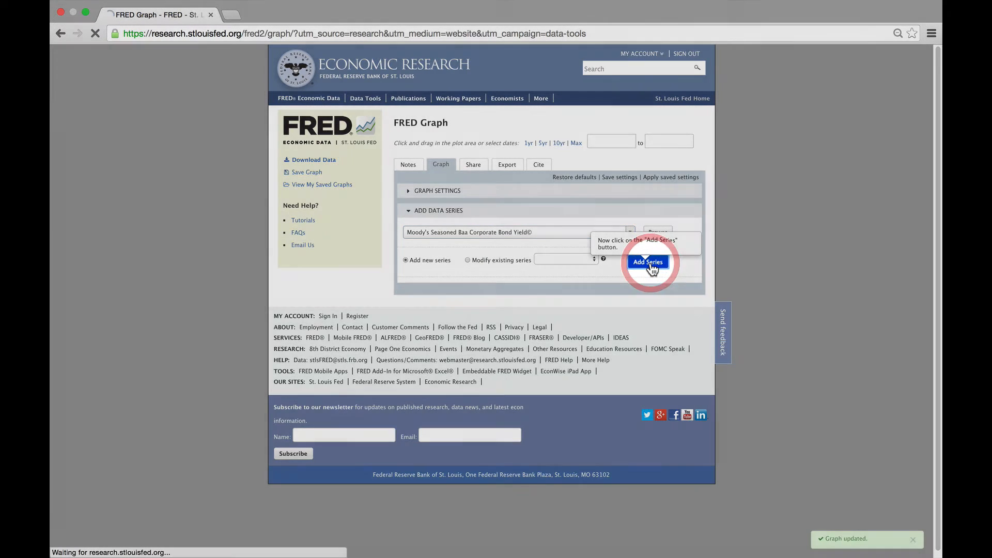
click(647, 261)
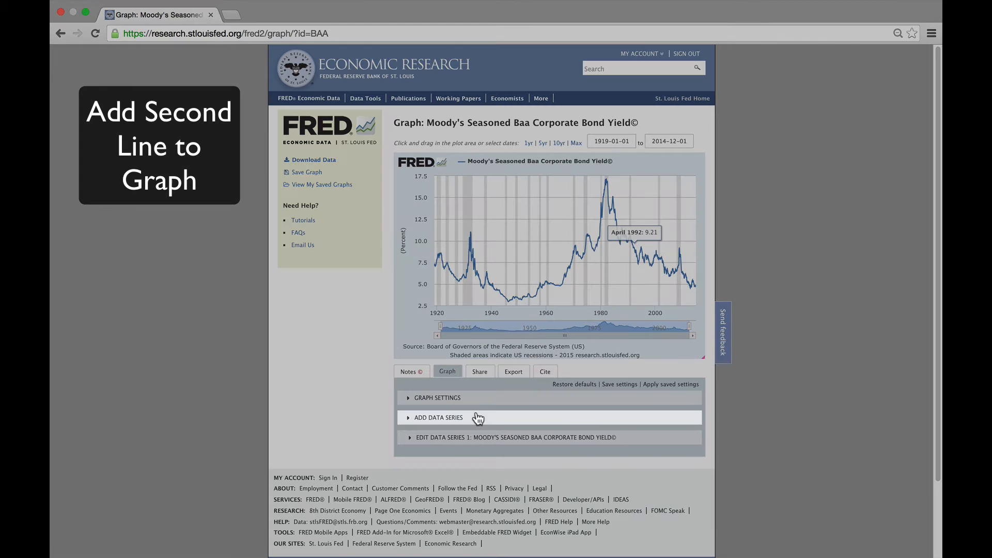
Step: Search 'gs10' and add the 10-Year Treasury Constant Maturity Rate as a new series
click(436, 416)
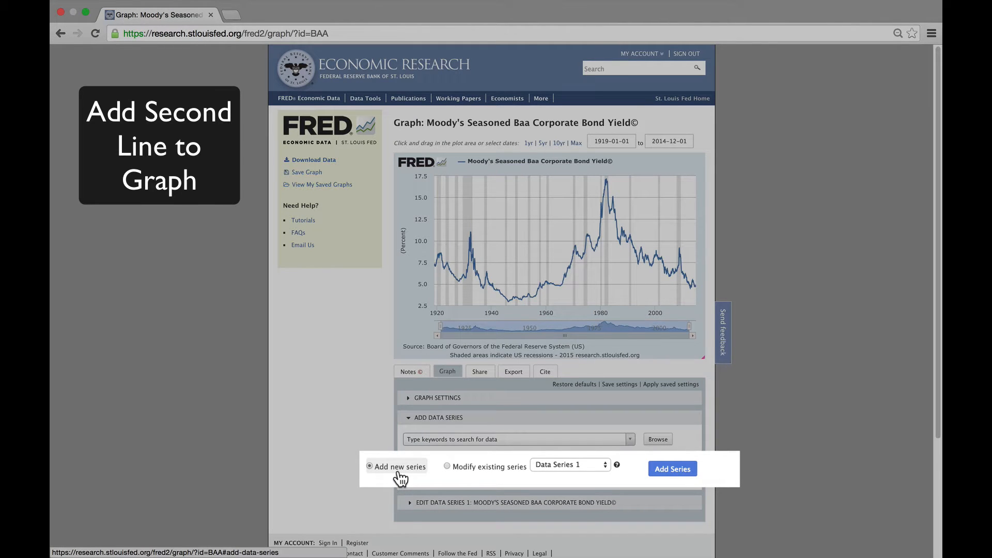
mouse_move(510, 485)
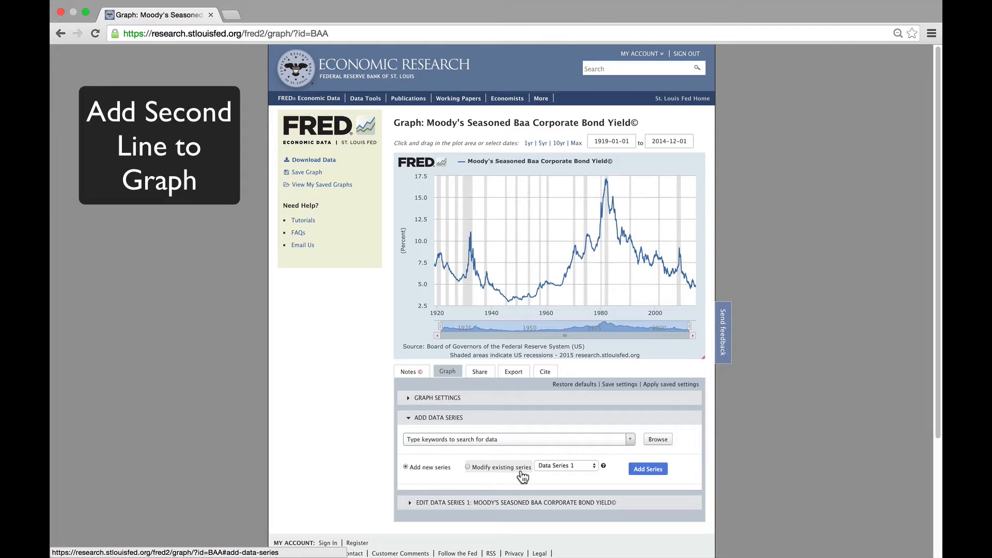
mouse_move(490, 446)
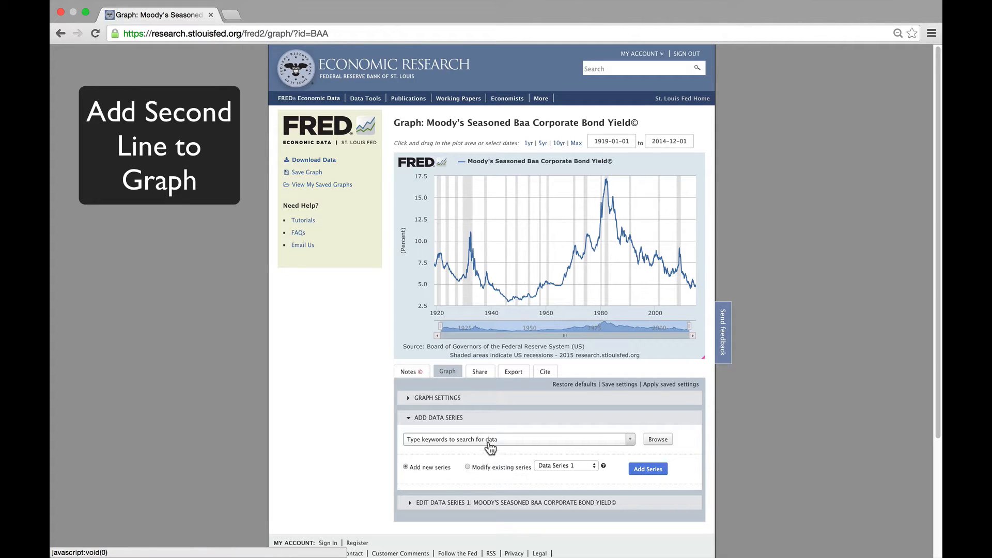
text(d)
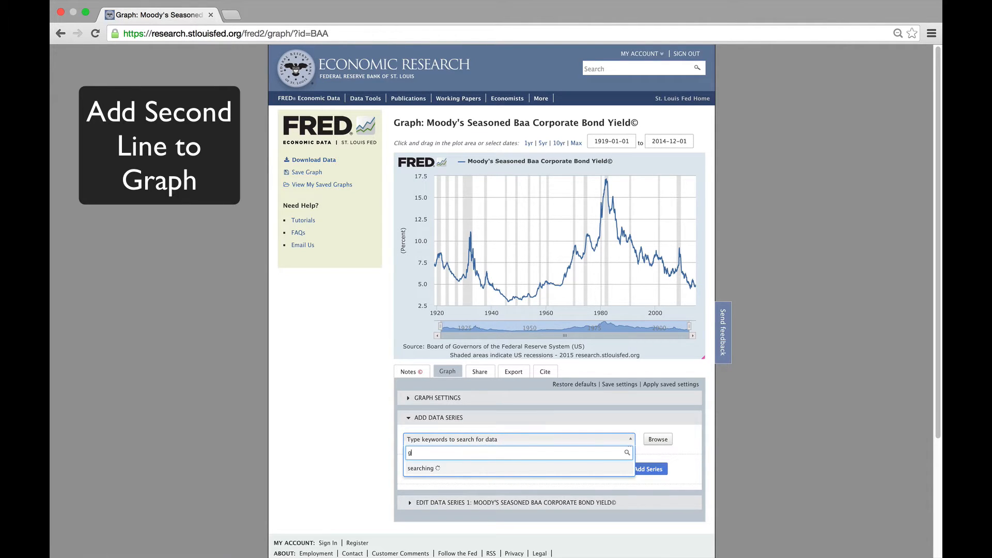
text(gs10)
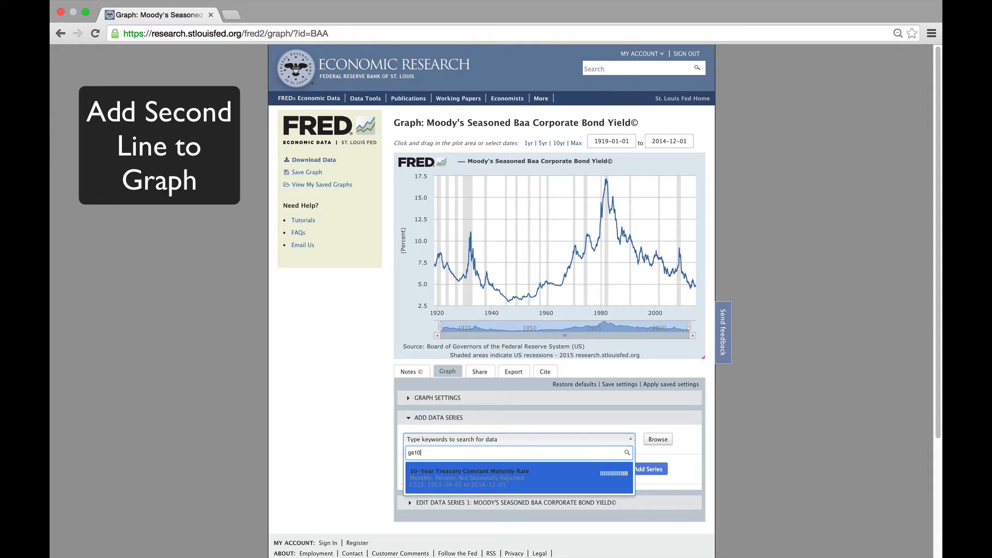
mouse_move(439, 492)
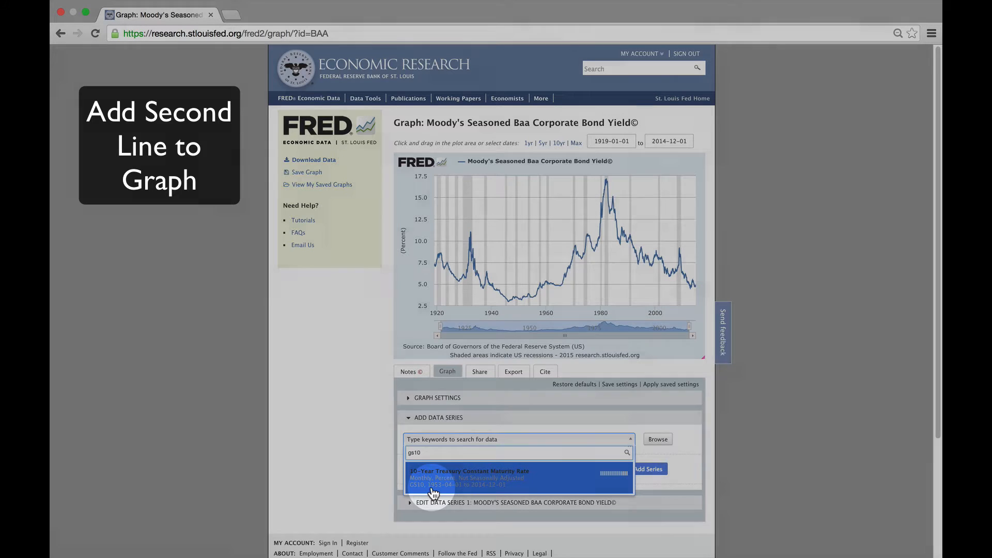
click(467, 474)
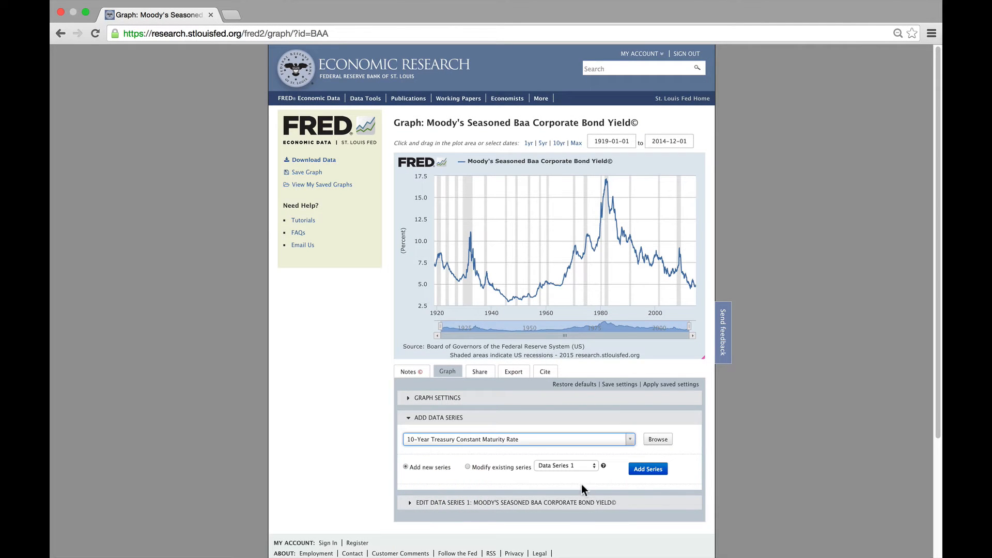
click(647, 469)
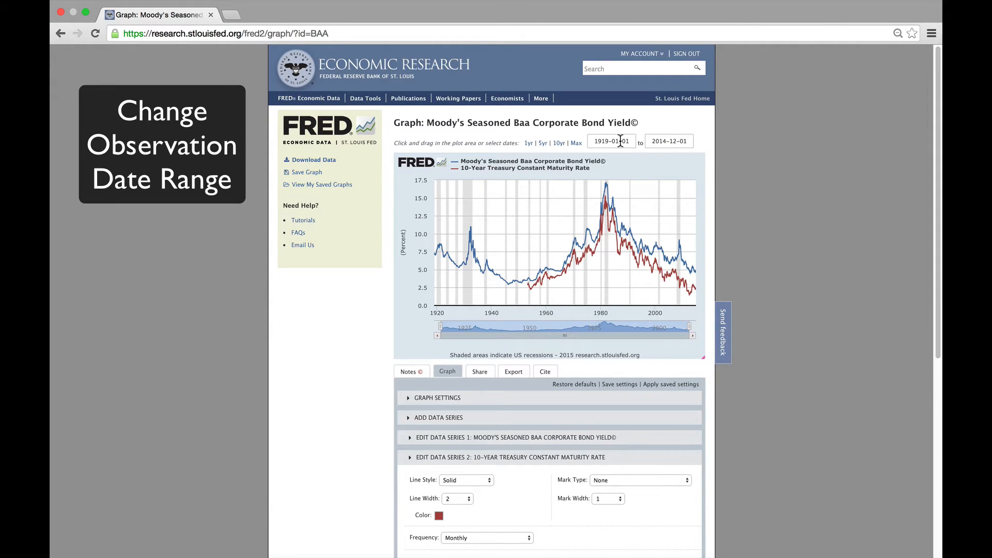
Step: Set the graph's start date to 1953-04-01
click(610, 140)
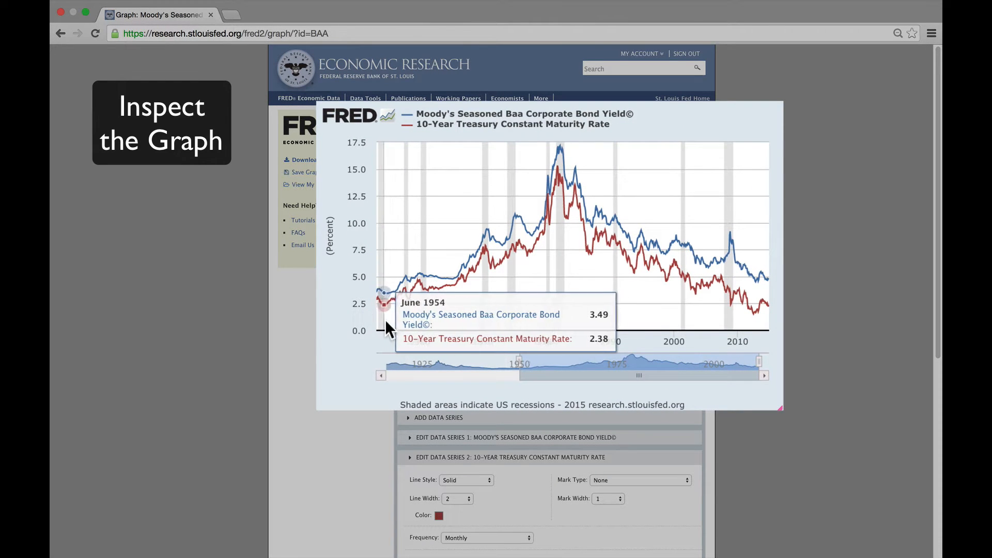
mouse_move(442, 332)
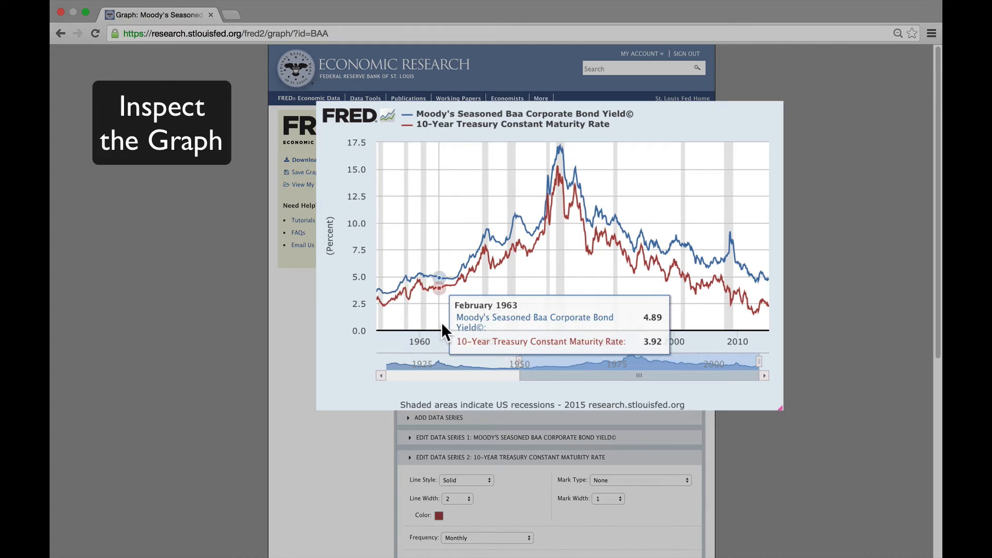
mouse_move(514, 329)
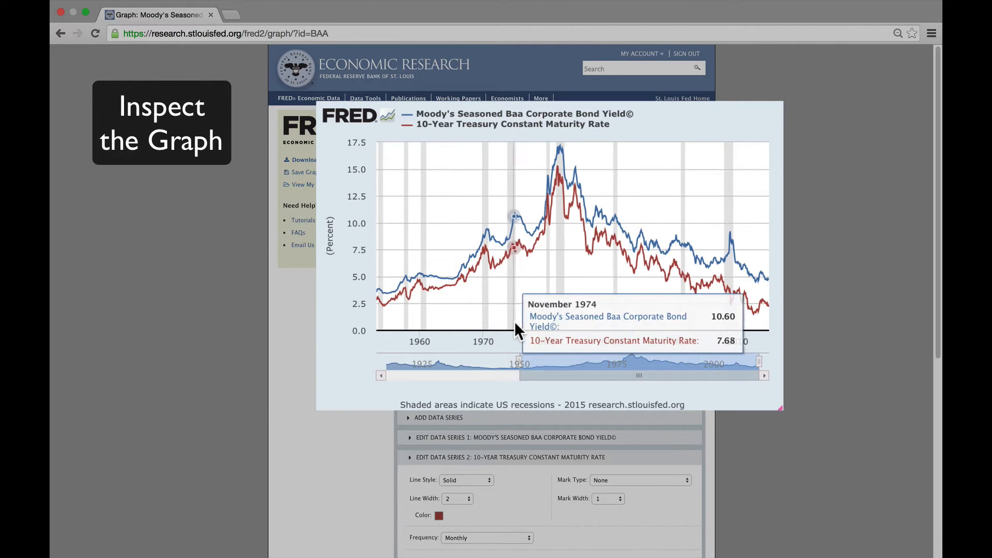
mouse_move(562, 330)
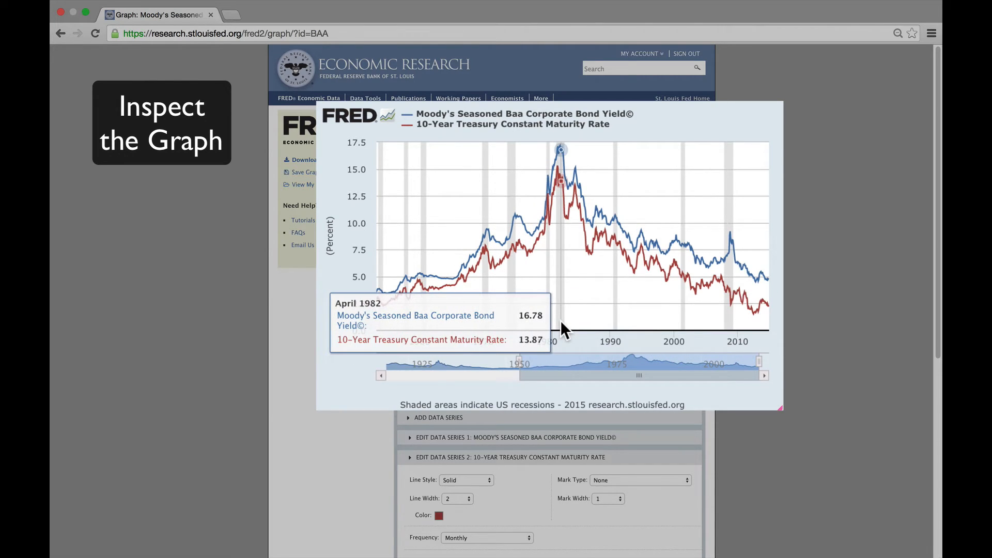
mouse_move(607, 332)
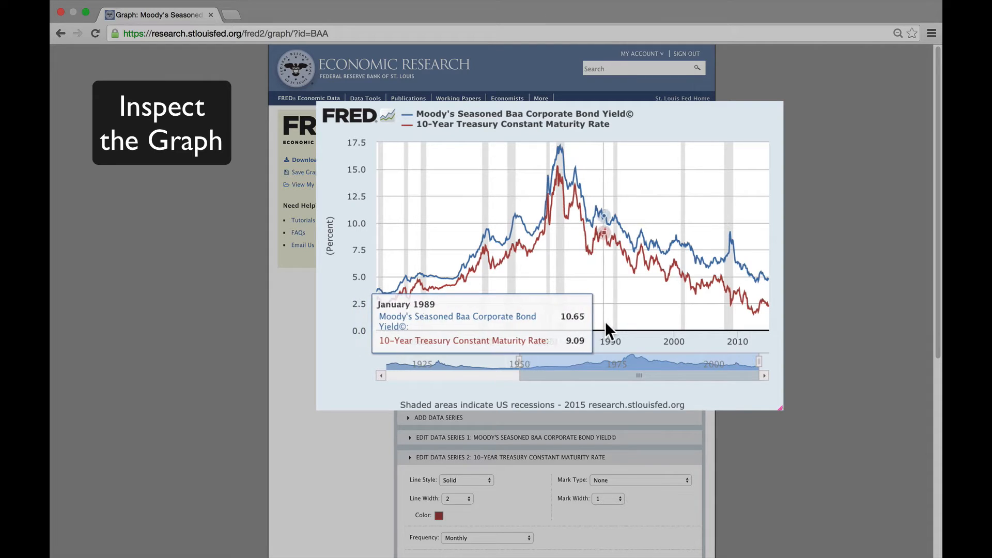
mouse_move(694, 335)
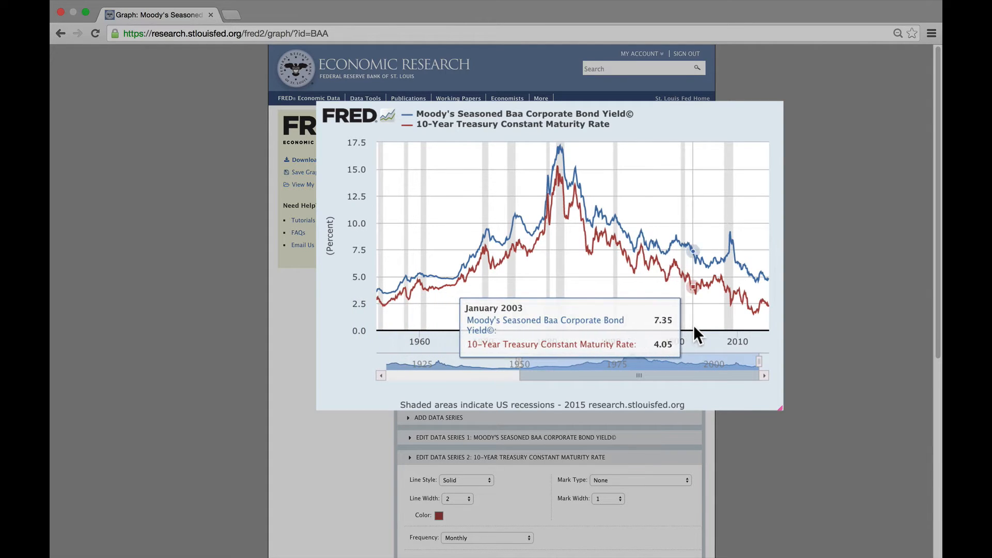
mouse_move(742, 335)
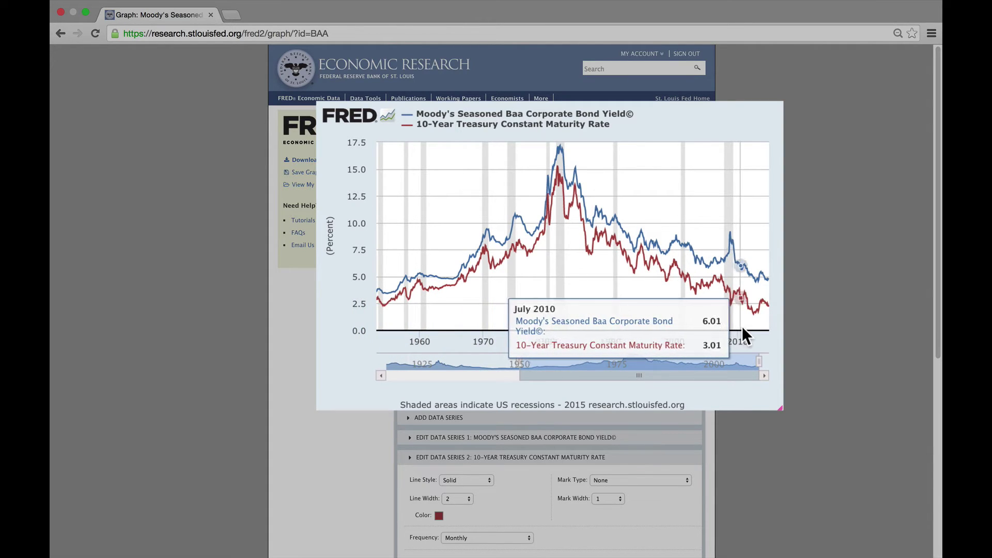
mouse_move(759, 334)
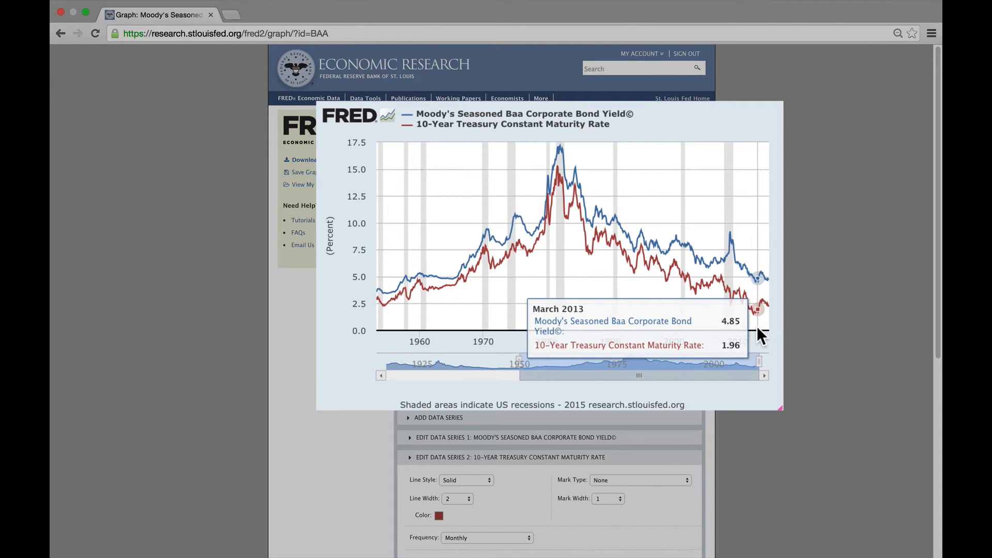
mouse_move(731, 335)
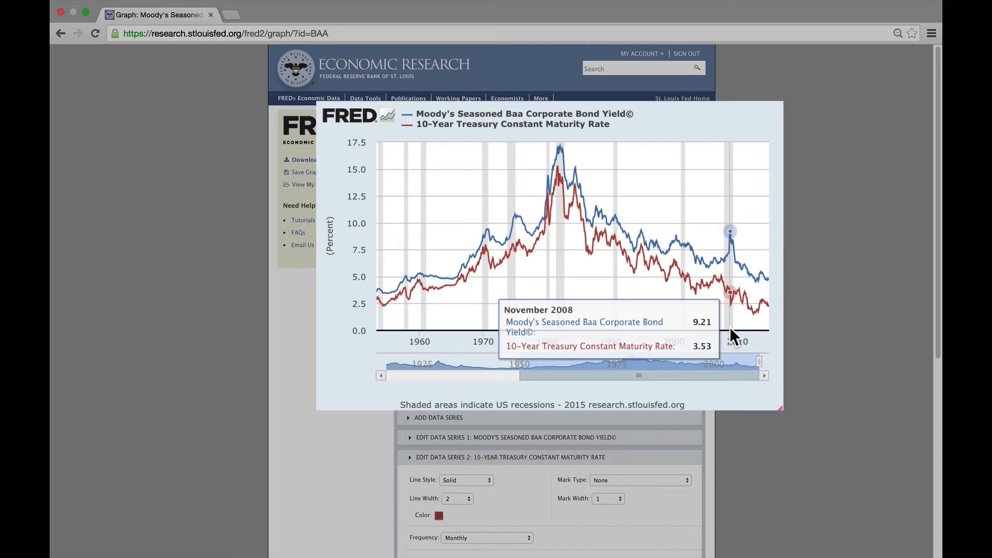
mouse_move(733, 333)
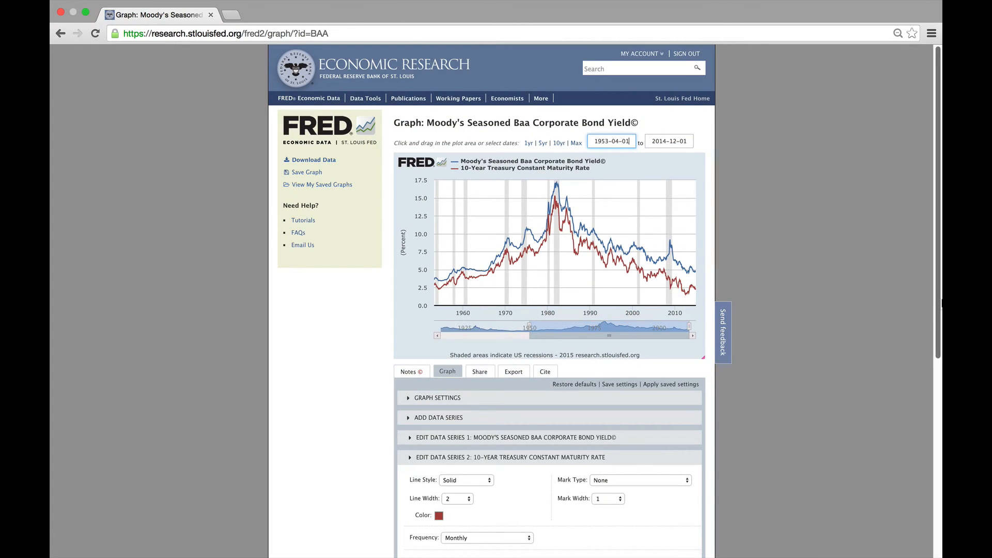
Step: Delete the 10-Year Treasury series and confirm, leaving only the Baa yield line
scroll(down, 3)
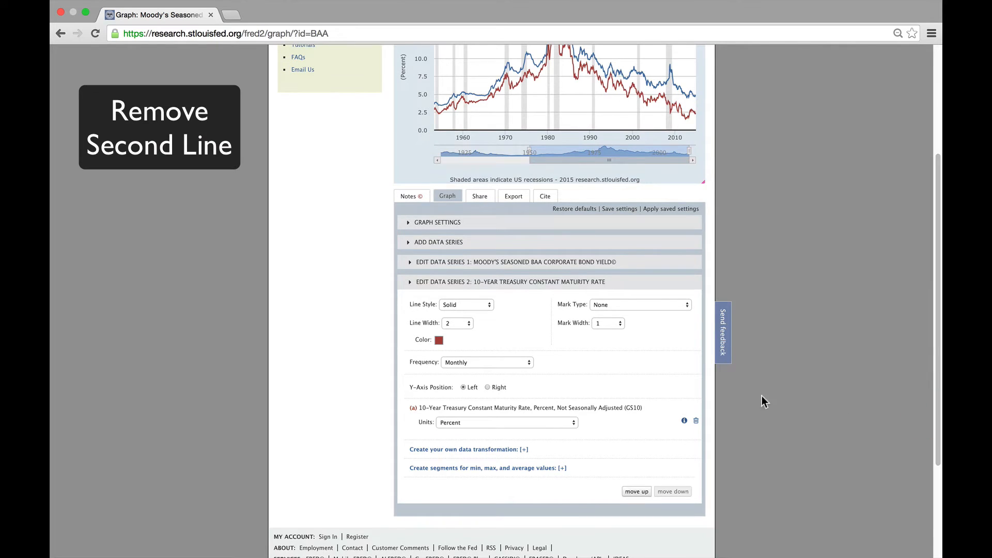
mouse_move(696, 420)
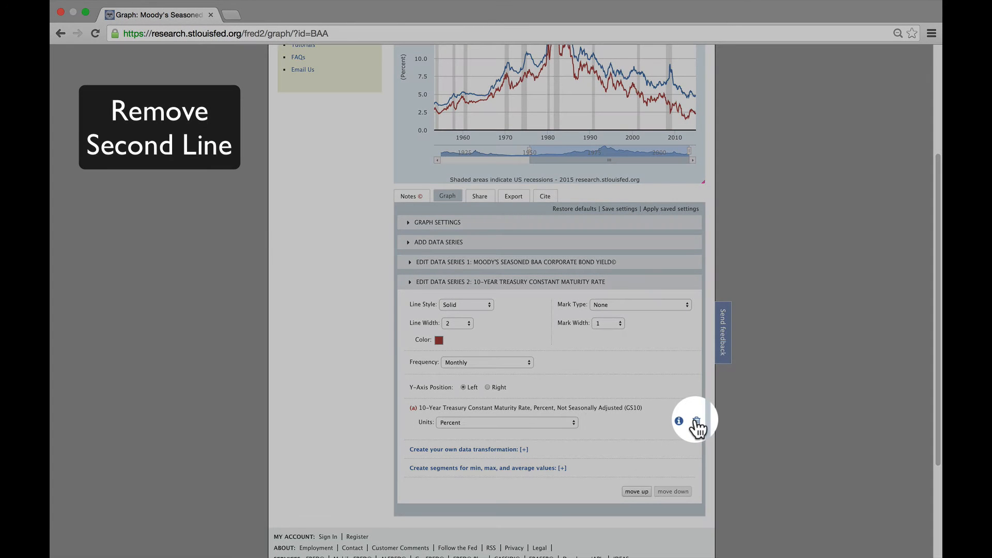
click(696, 420)
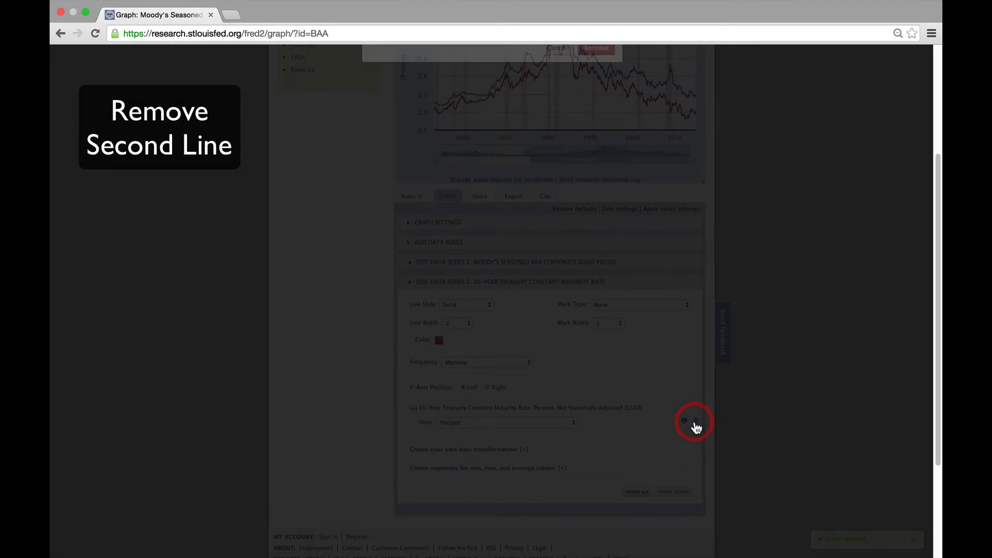
click(696, 421)
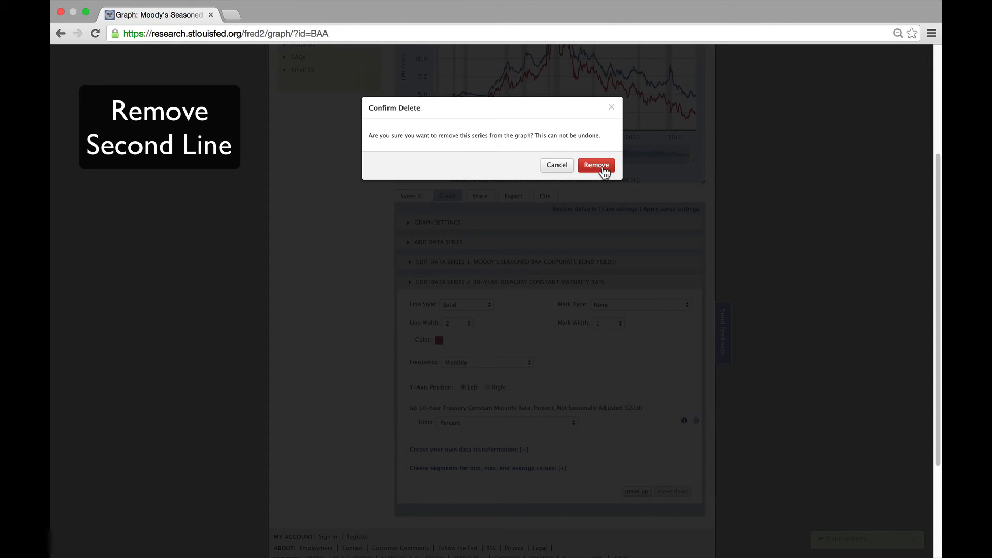
click(595, 164)
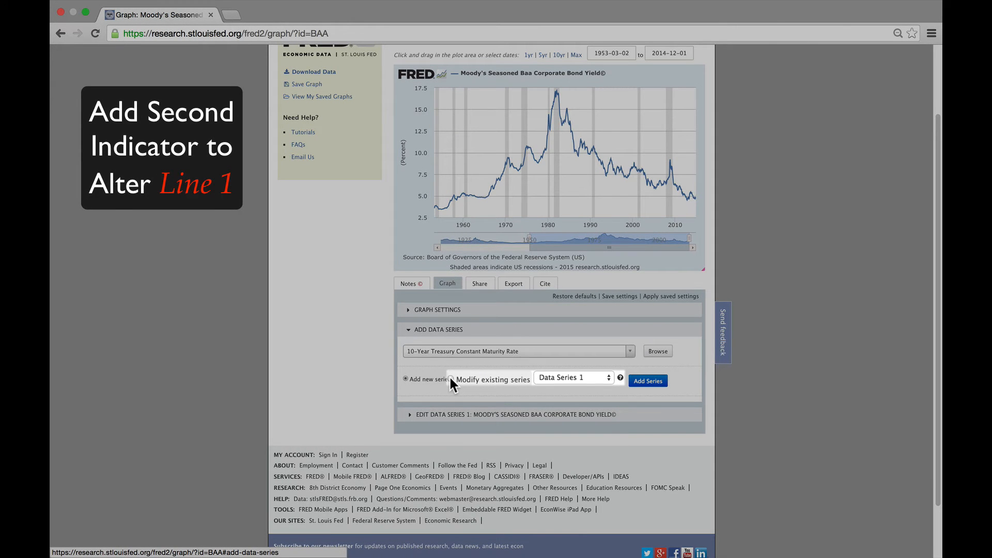
Step: Add the 10-Year Treasury rate into Data Series 1 via 'Modify existing series'
click(646, 380)
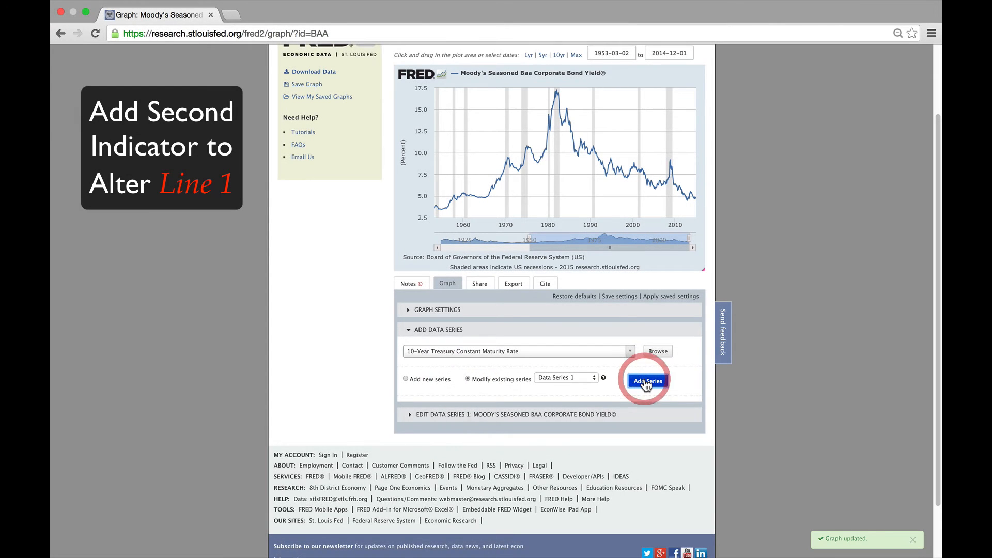
click(645, 380)
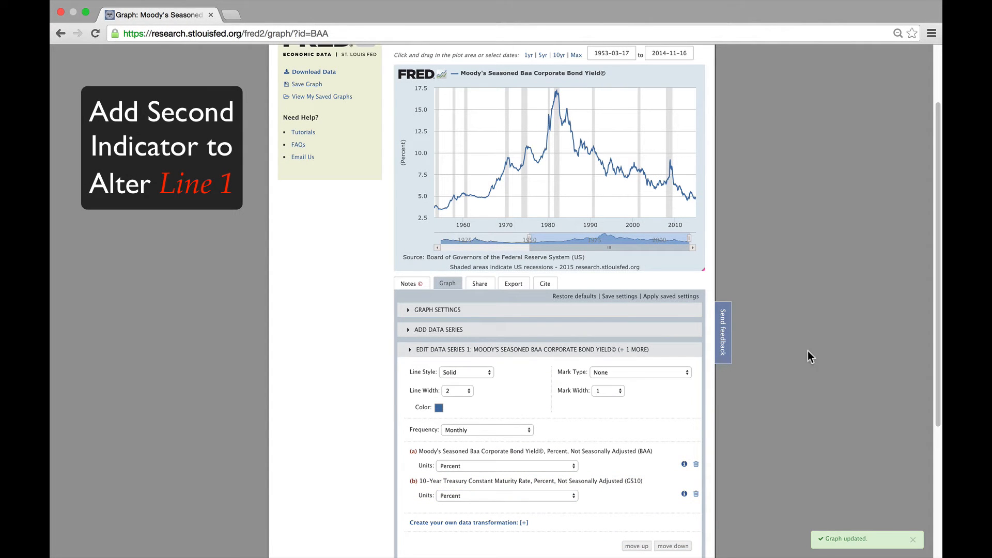
scroll(down, 3)
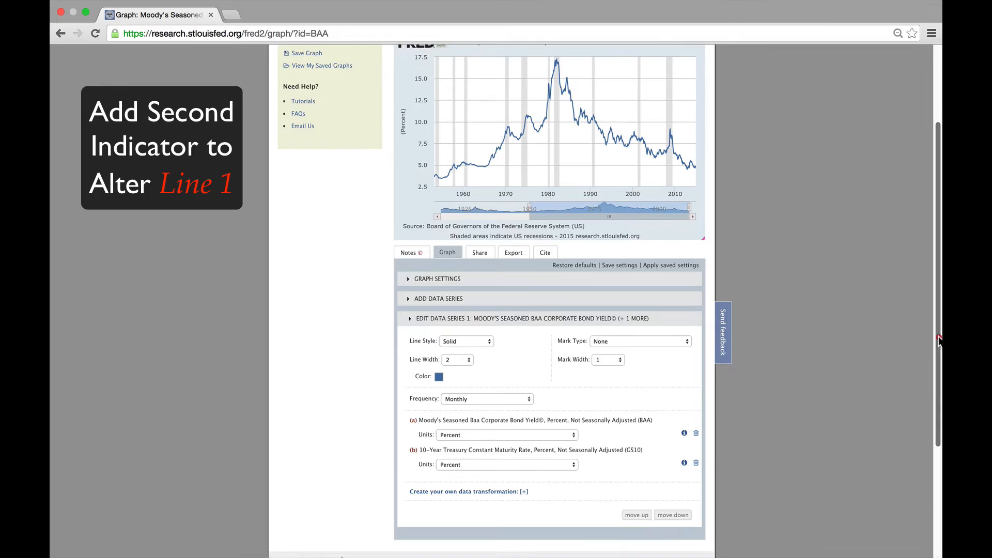
scroll(down, 3)
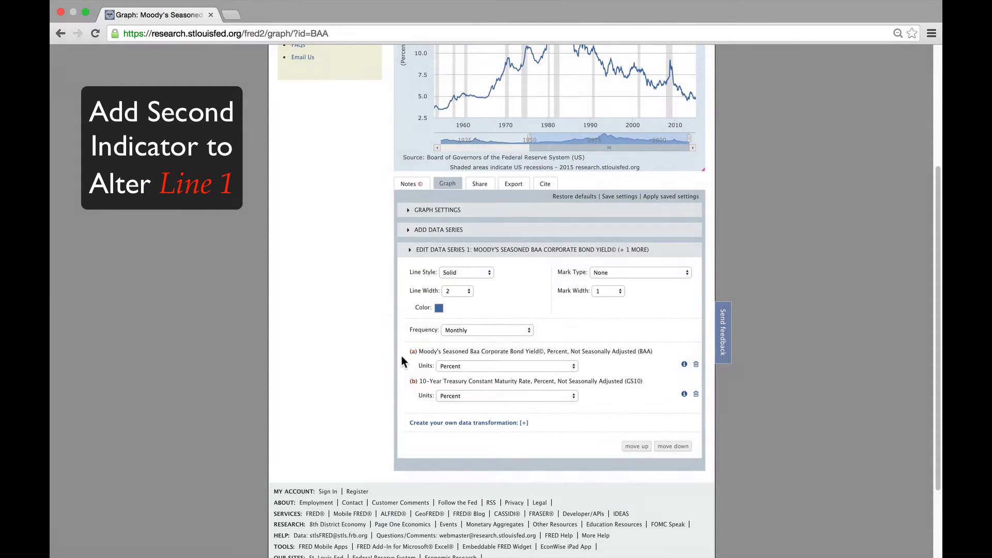
mouse_move(415, 391)
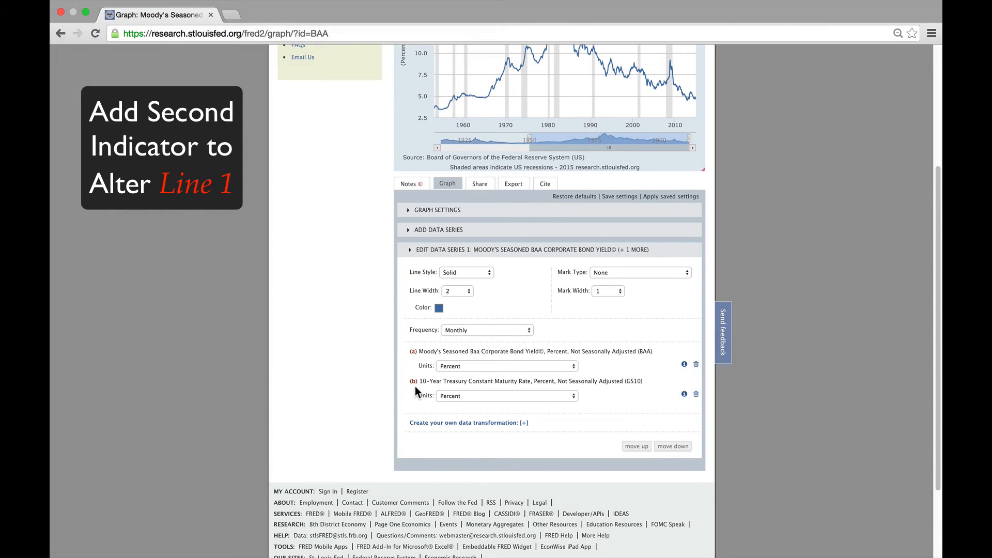
mouse_move(393, 430)
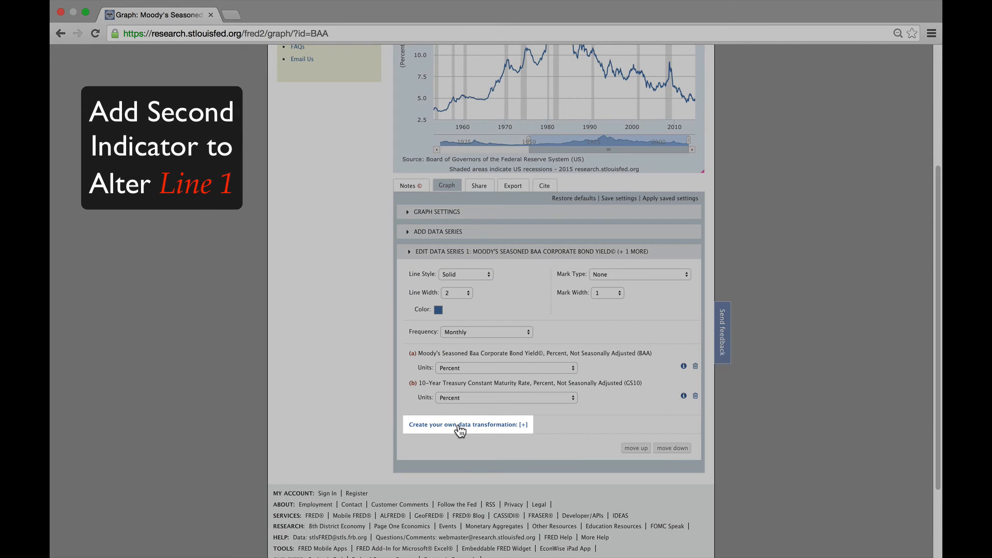
Step: Apply the custom transformation formula a-b so line 1 plots Baa minus the Treasury rate
click(467, 425)
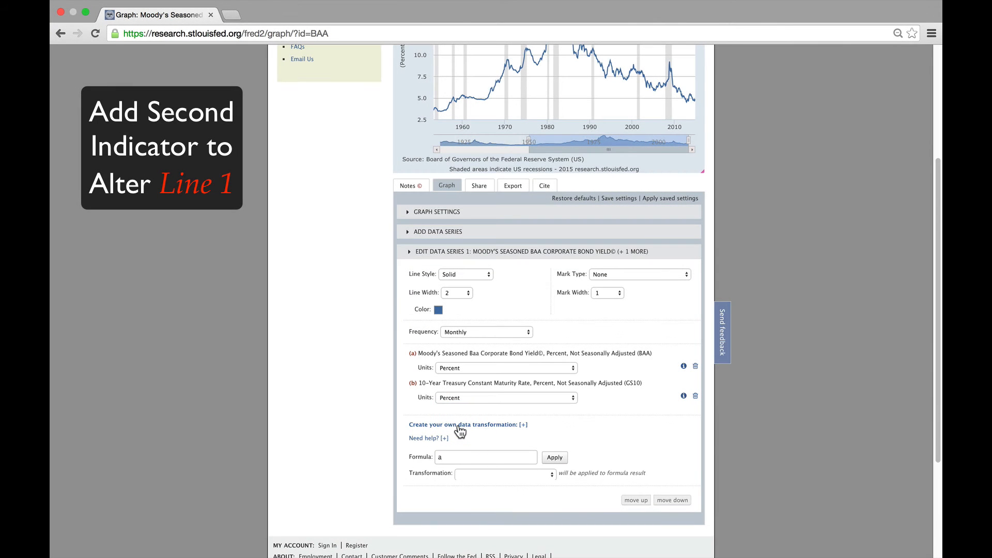
mouse_move(416, 466)
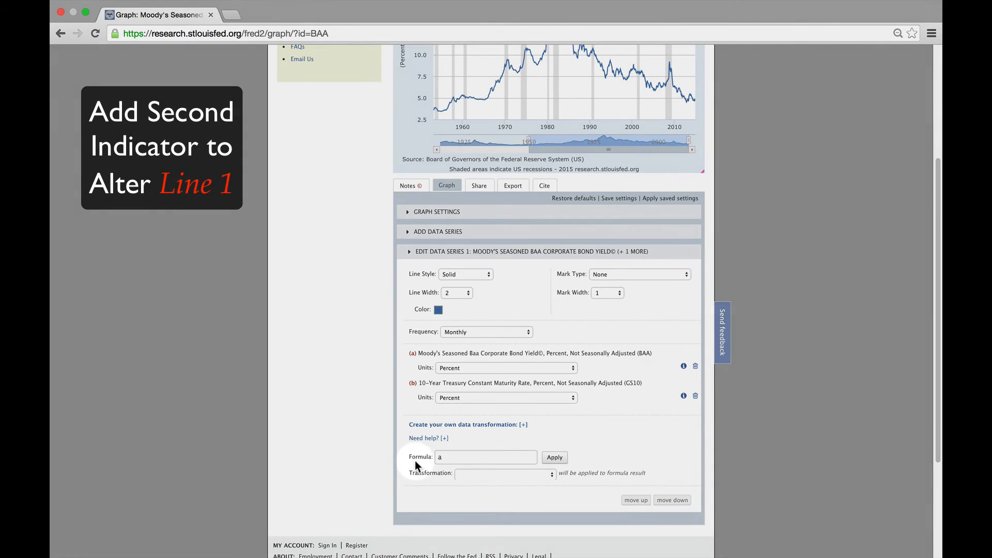
click(486, 456)
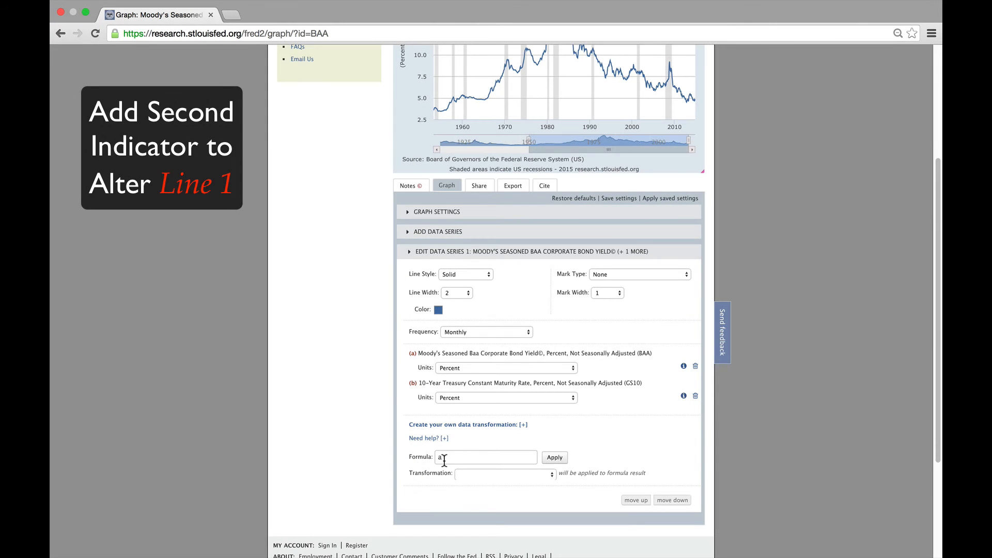
text(-)
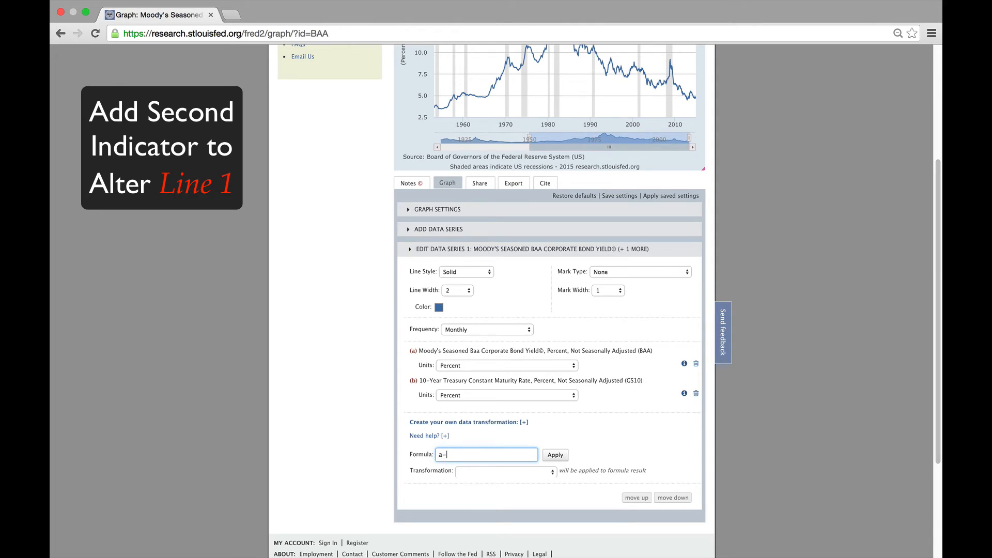
text(b)
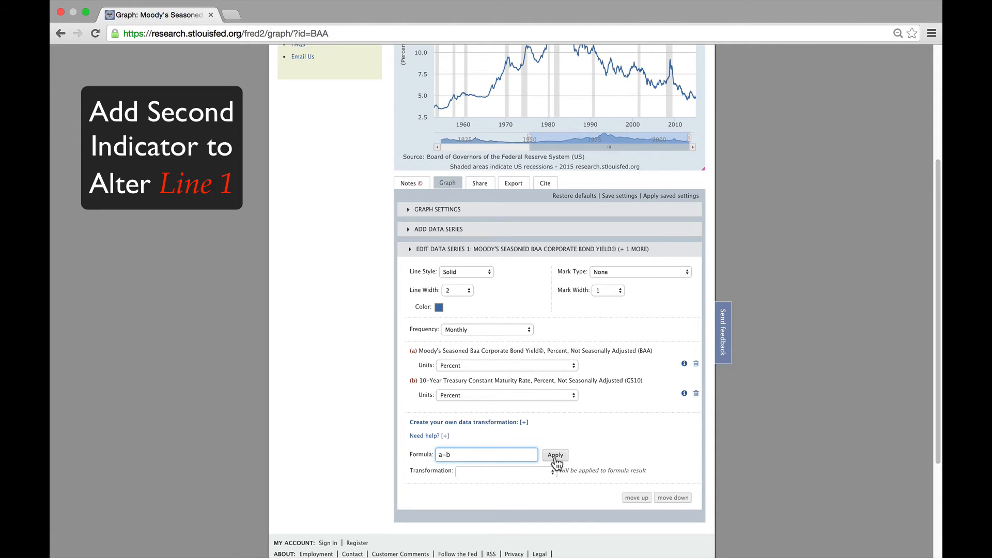
click(555, 455)
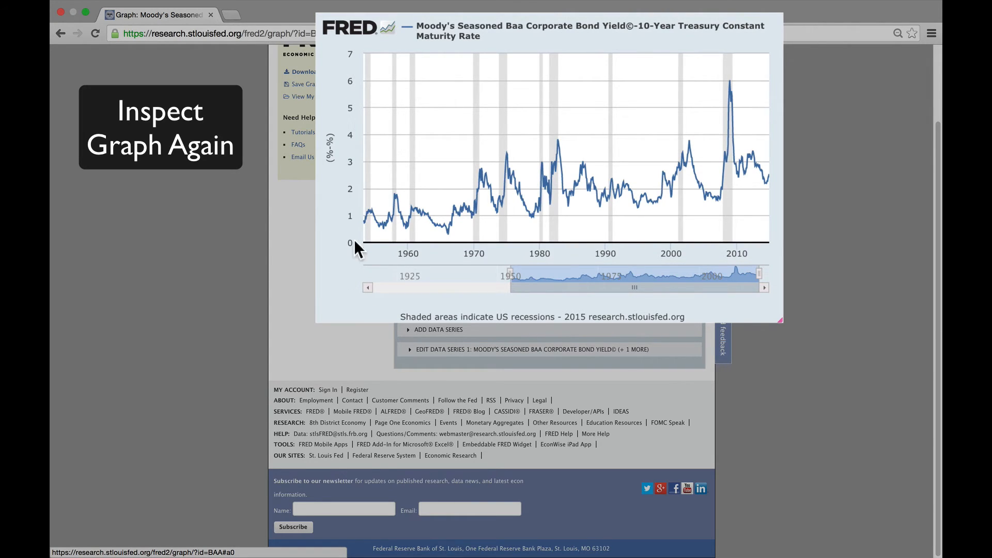
mouse_move(410, 221)
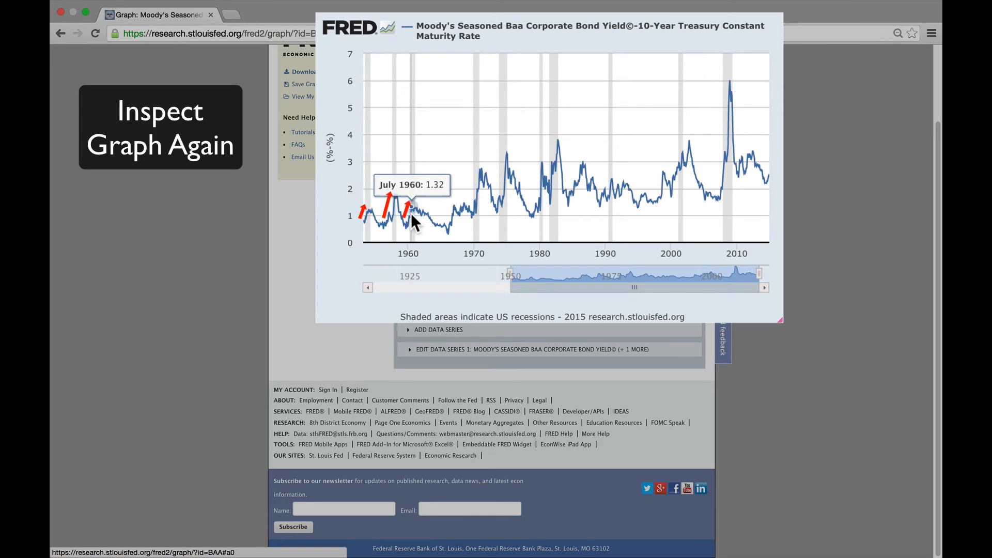
mouse_move(482, 187)
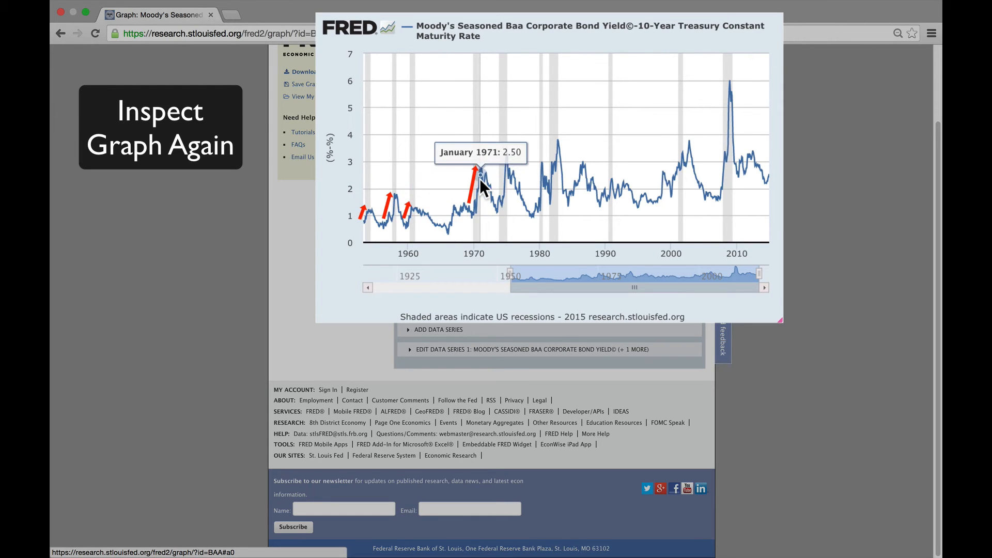
mouse_move(614, 190)
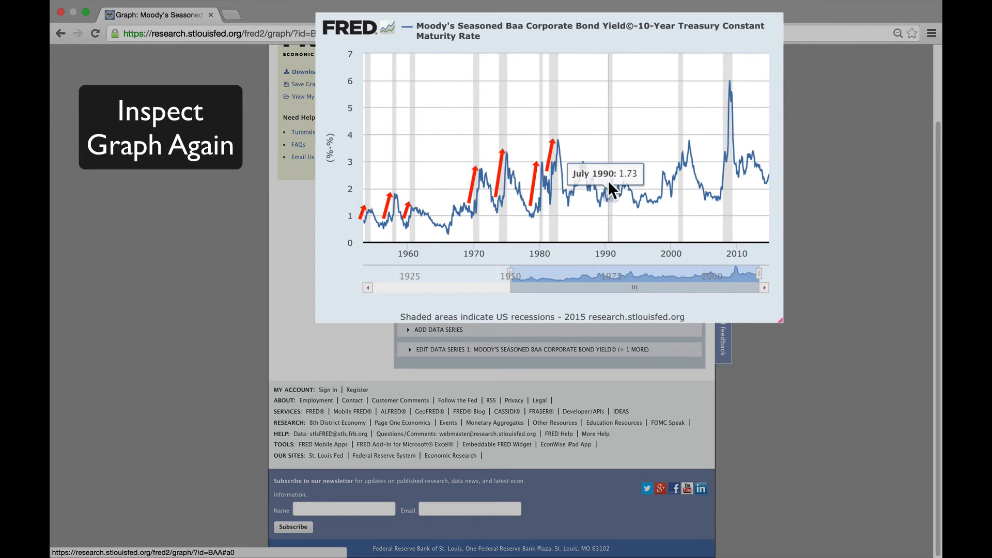
mouse_move(682, 170)
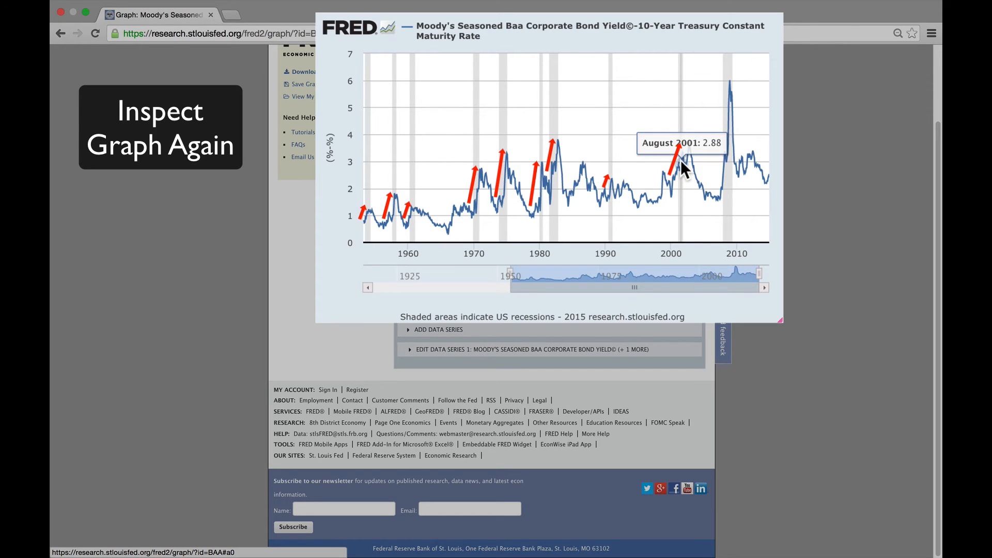
mouse_move(731, 106)
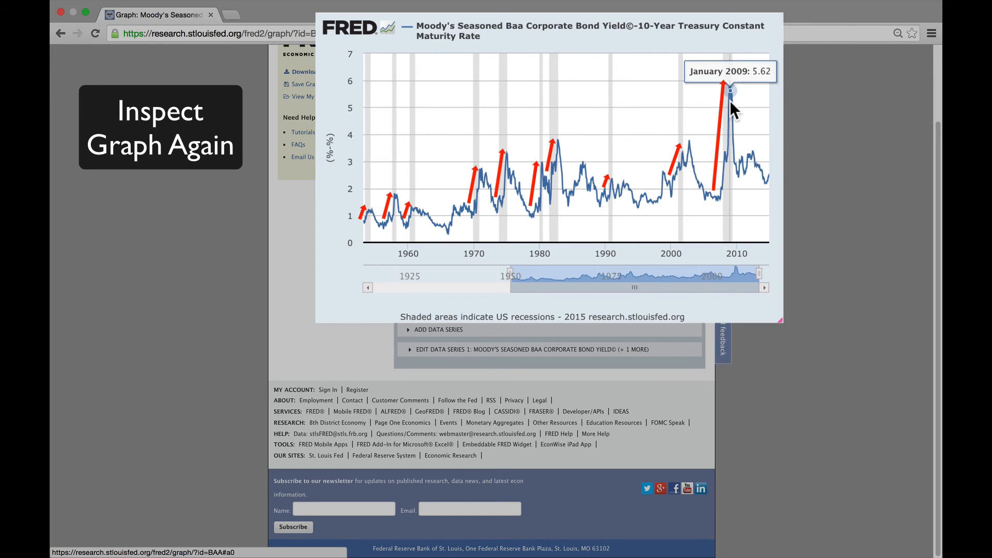
mouse_move(731, 102)
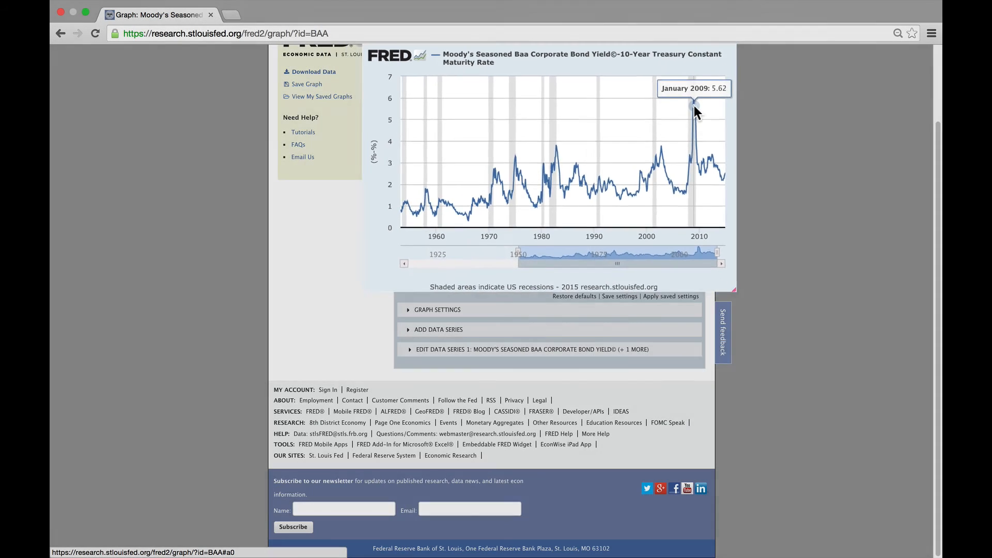
Step: Apply the saved settings, confirming, so the spread line is redrawn in red
click(670, 296)
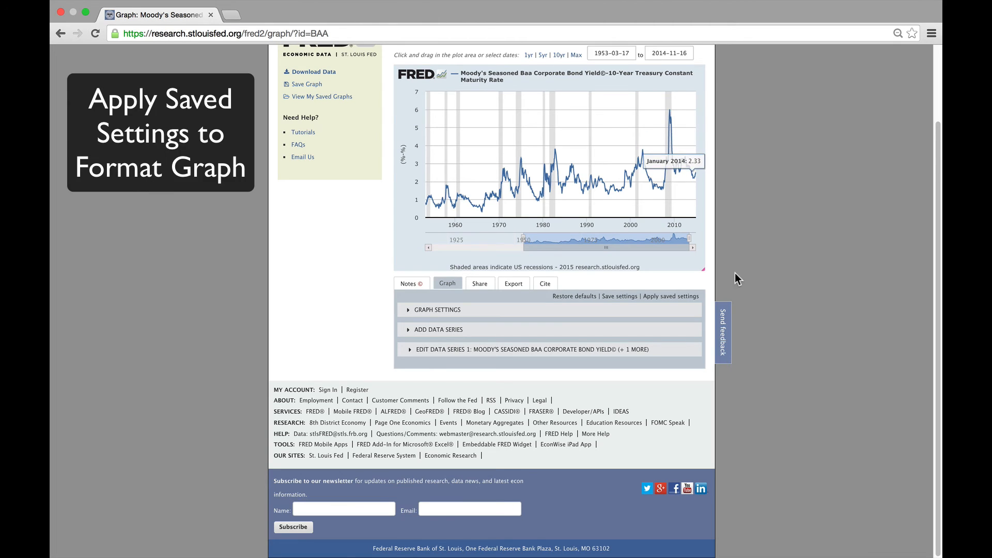
click(669, 297)
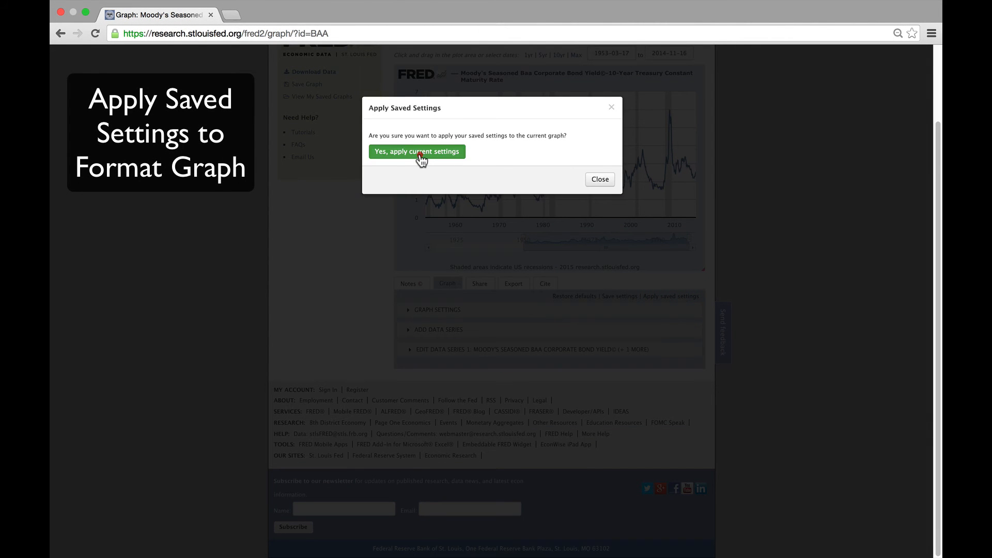
click(417, 151)
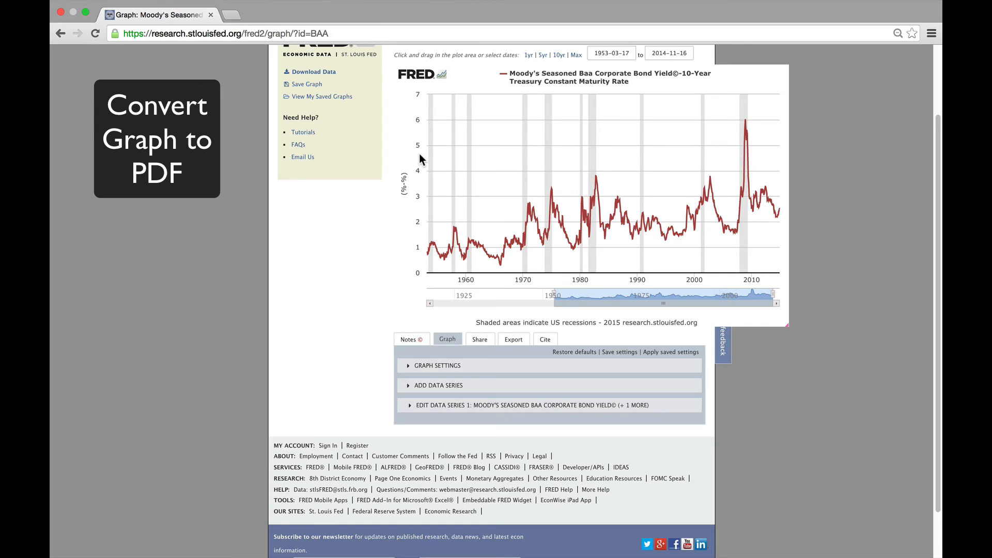
mouse_move(358, 172)
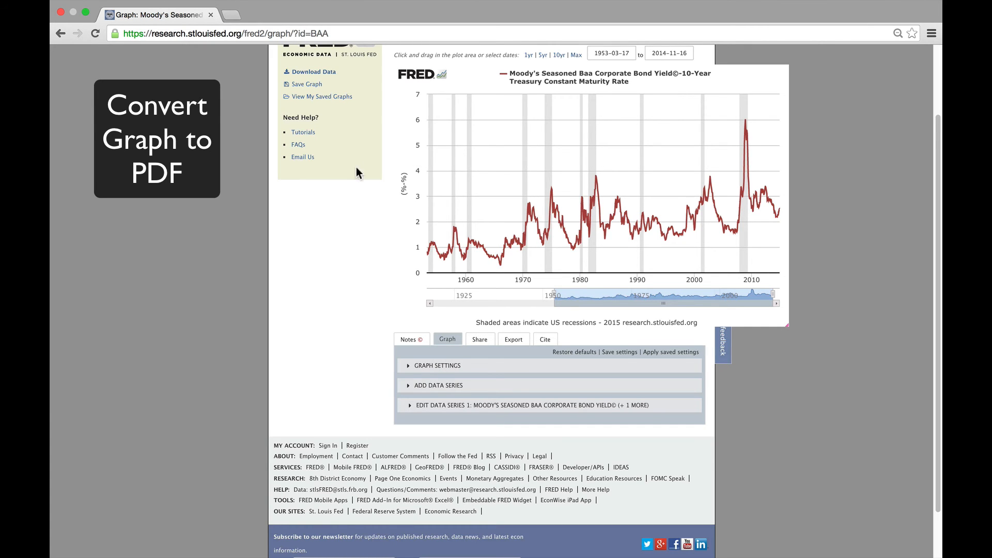
mouse_move(419, 358)
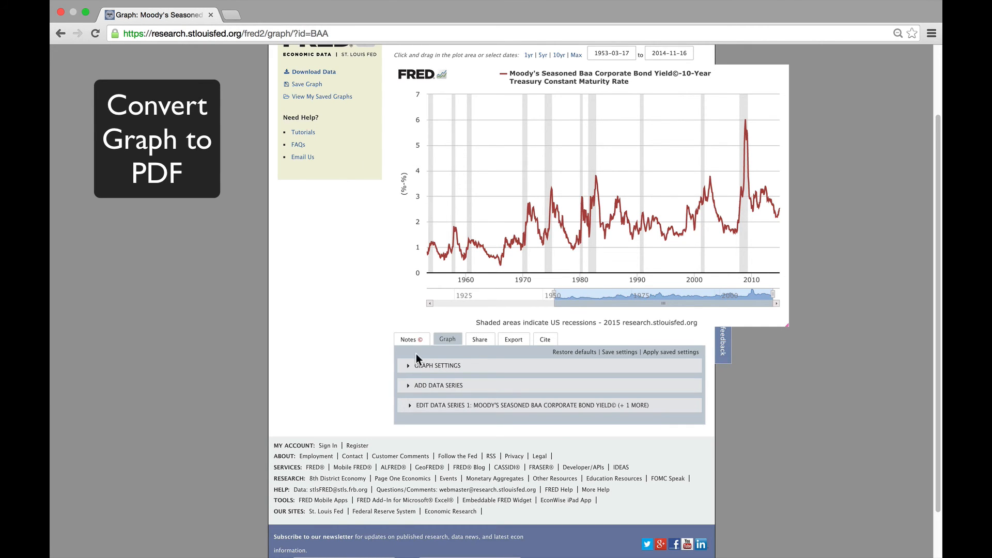
Step: Export the spread graph as a PDF
click(514, 339)
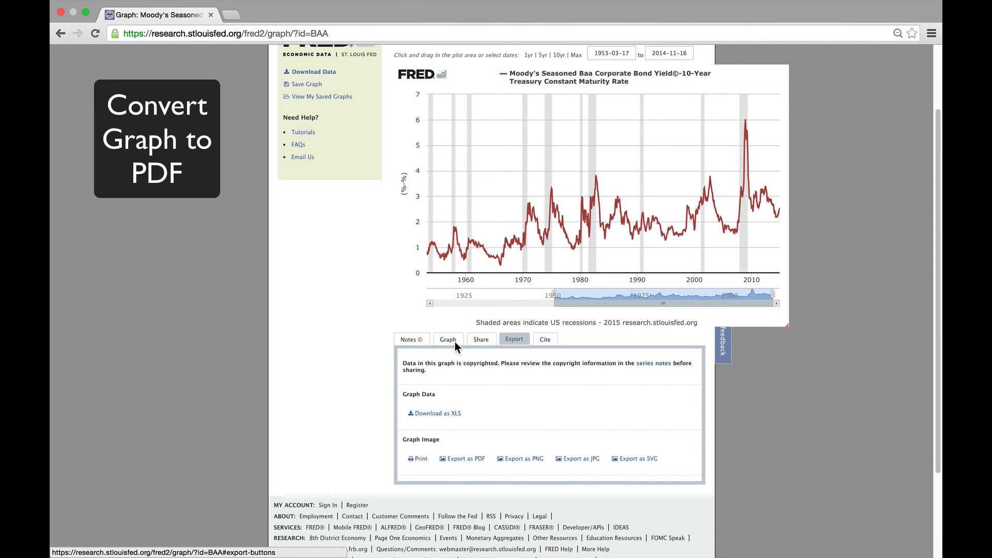
click(466, 457)
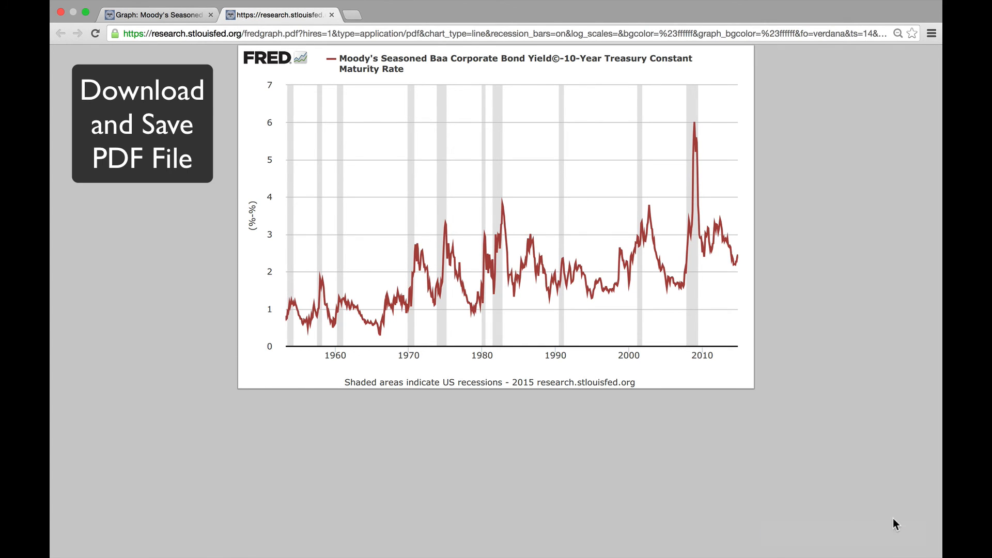
Step: Save the PDF to Documents as CreditSpread.pdf
click(884, 534)
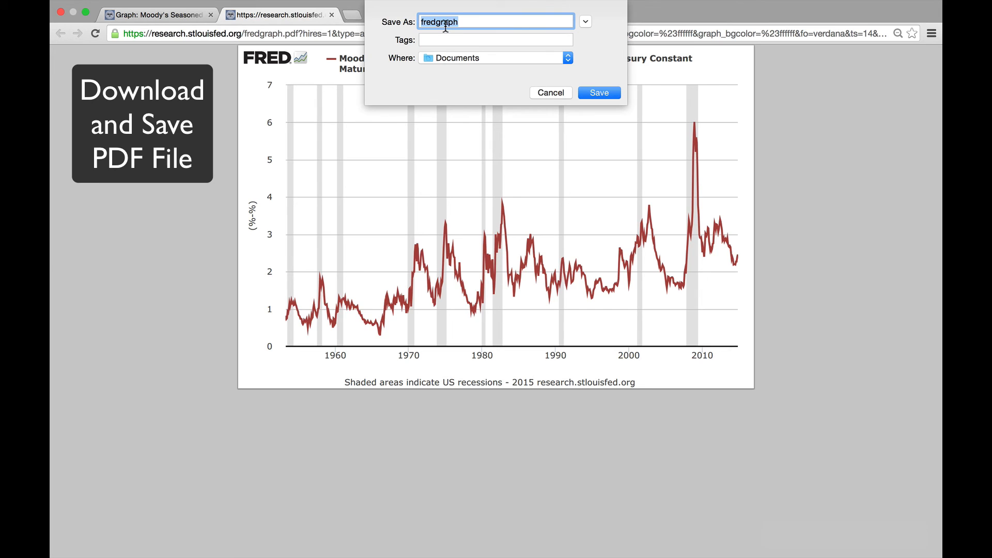
text(Credit)
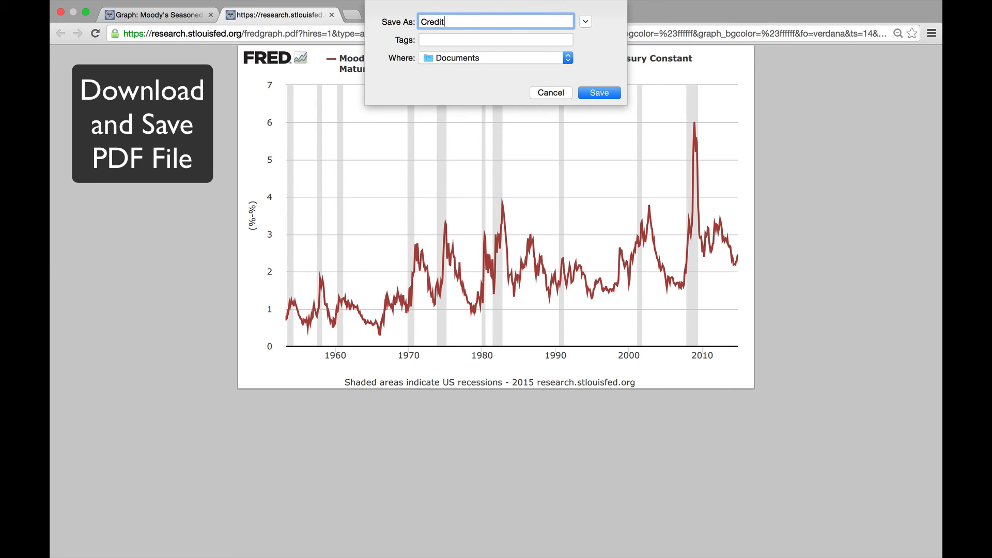
text(Spread)
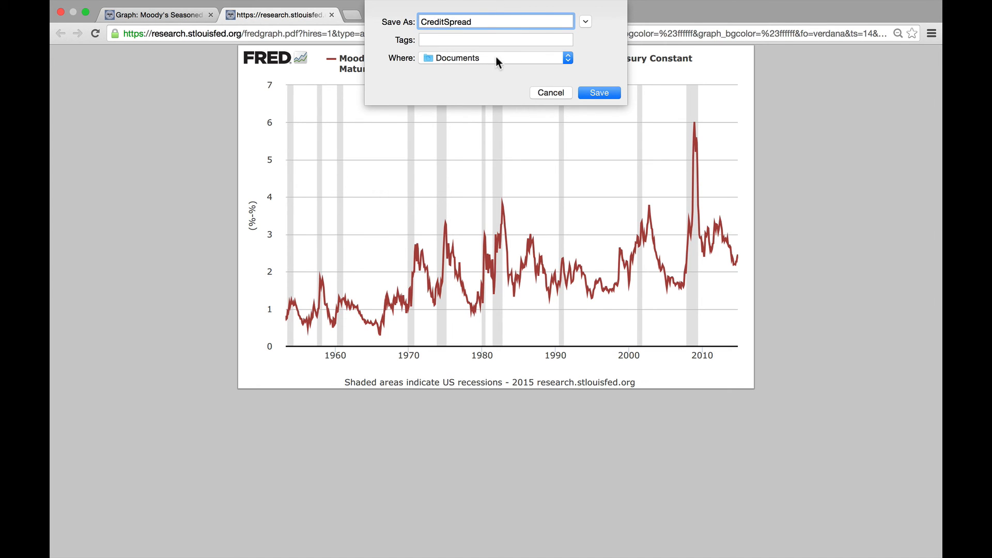
click(597, 92)
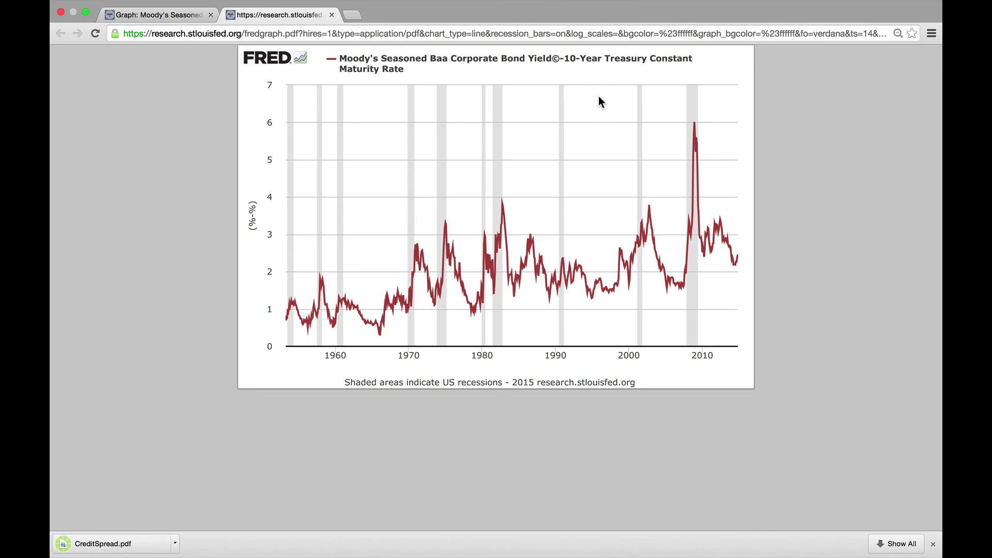